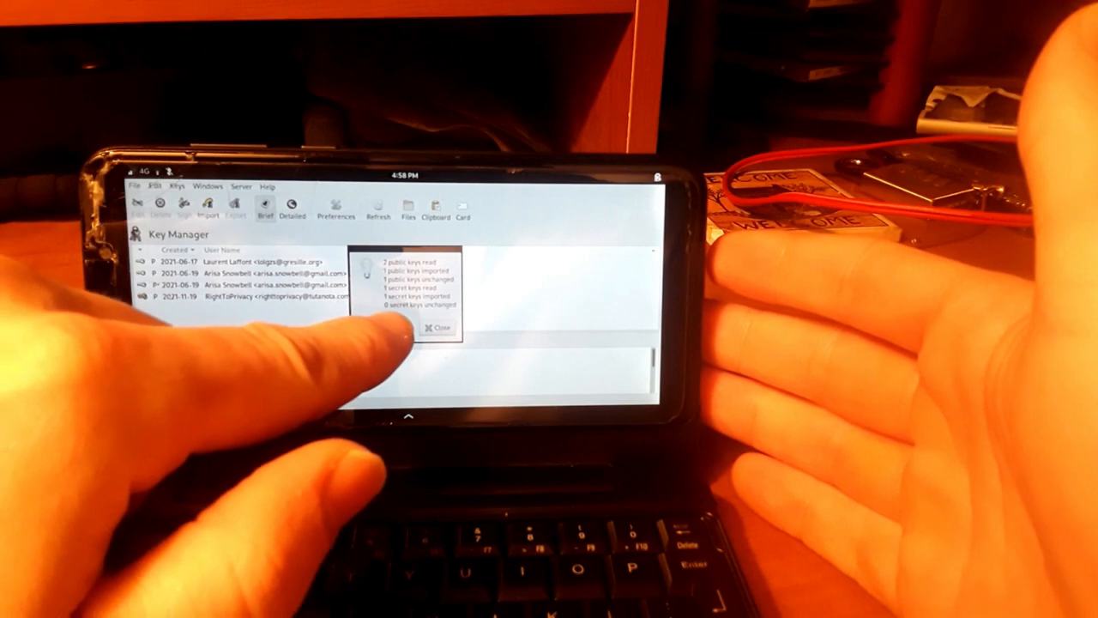
# - Dismiss the import summary and select the newly imported key to show its details and fingerprint
pyautogui.click(437, 326)
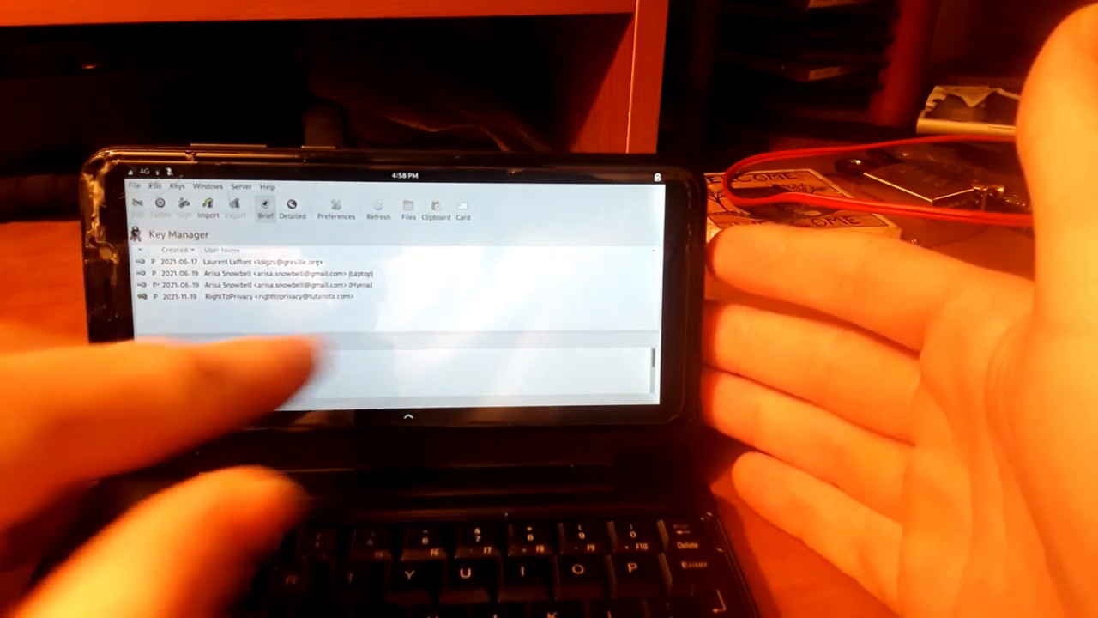
pyautogui.click(257, 295)
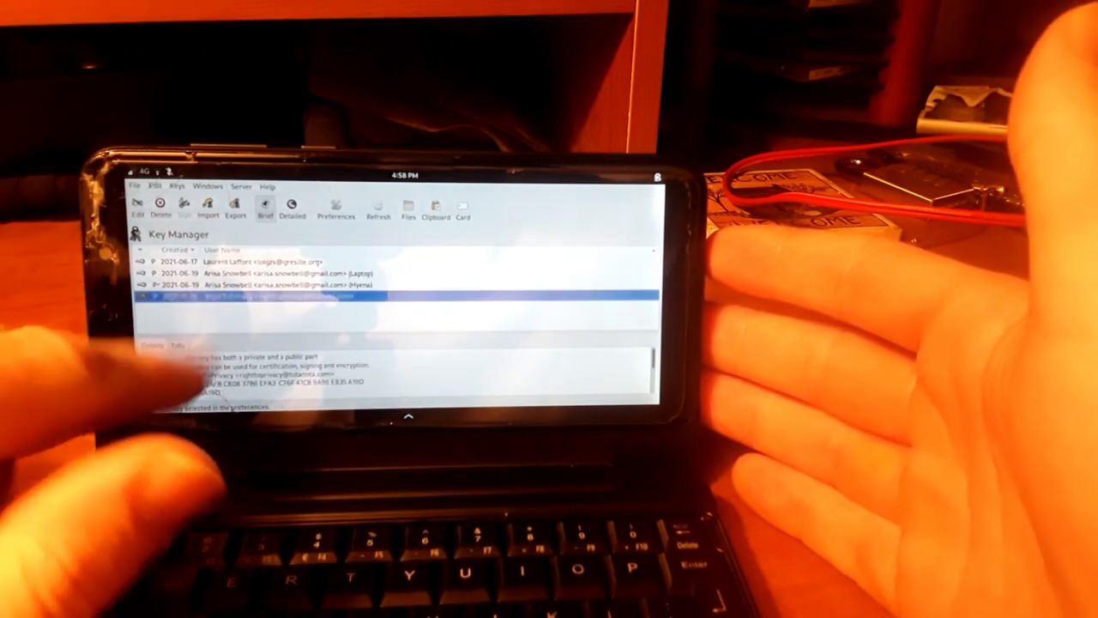